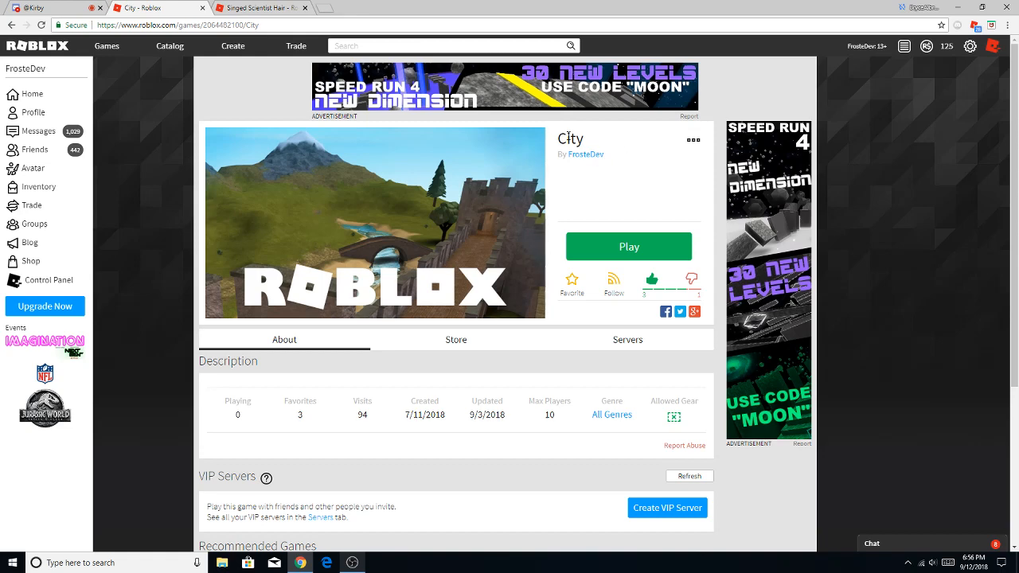
# - Bring up the Singed Scientist Hair catalog item page from the City game page
pyautogui.click(262, 6)
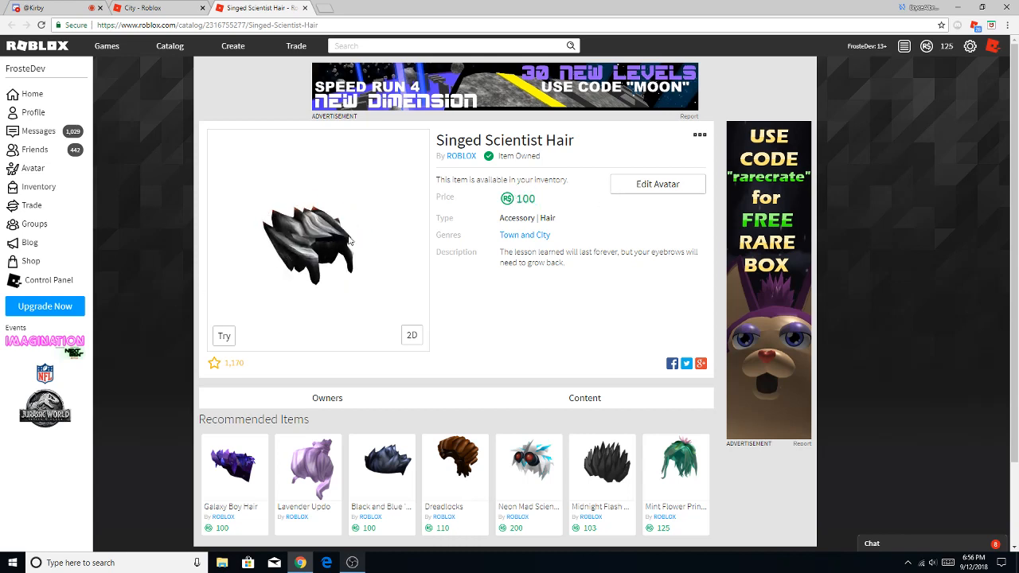
pyautogui.click(584, 398)
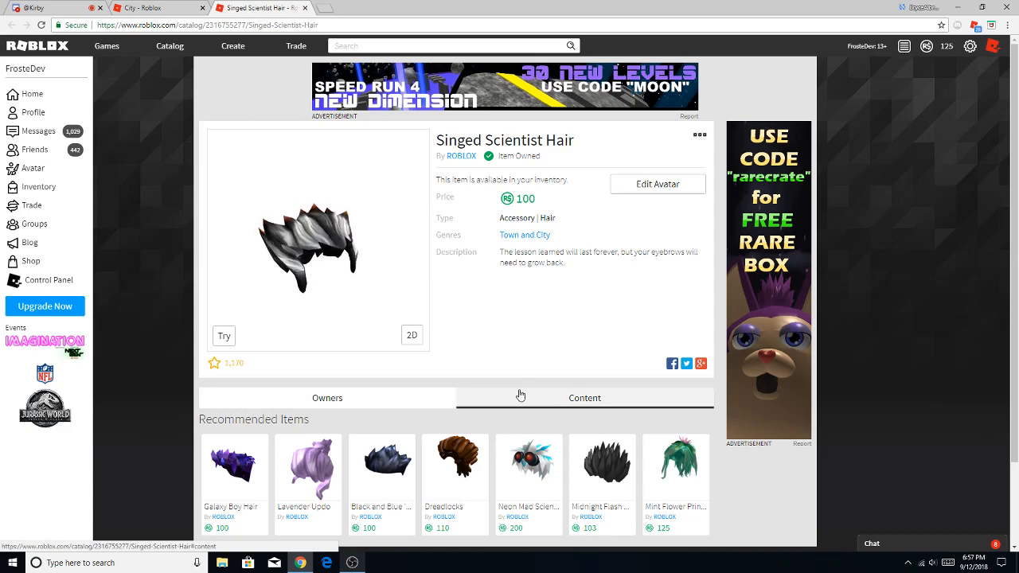
# - Return to the City game page, try Play, and dismiss the Download and Install Roblox prompt
pyautogui.click(582, 398)
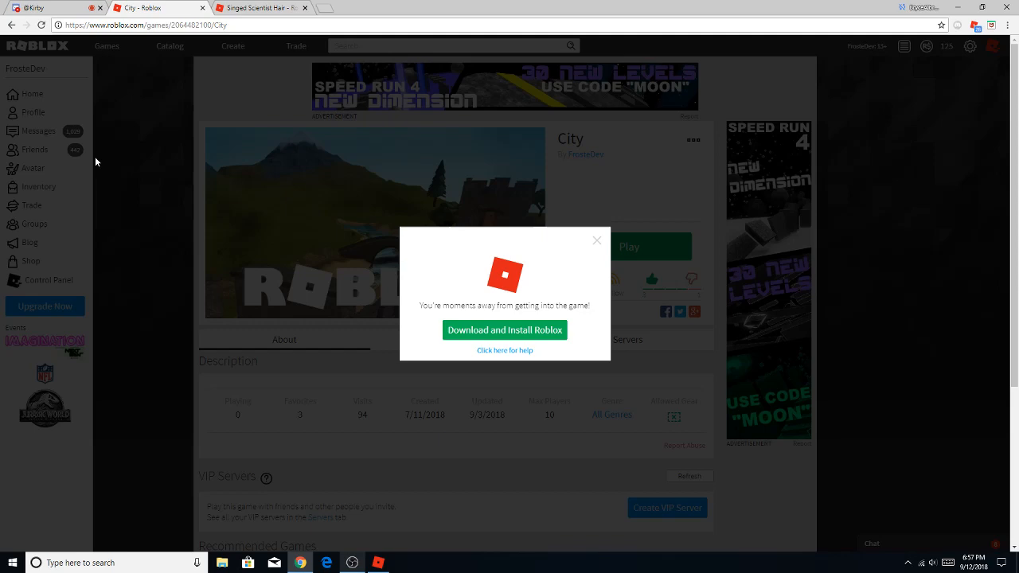
pyautogui.click(595, 240)
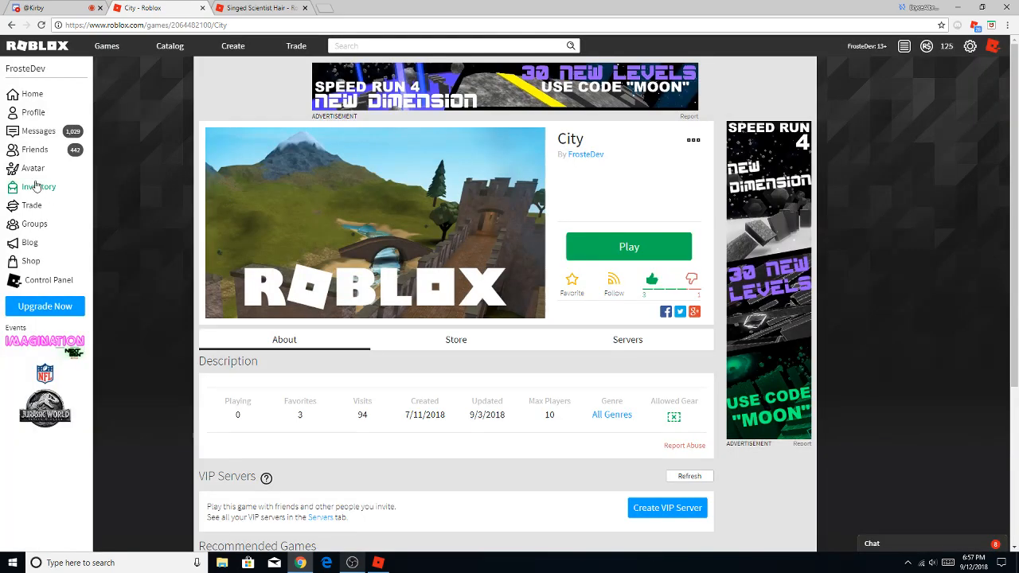
# - Show the Singed Scientist Hair's Content section listing two images and a mesh
pyautogui.click(31, 168)
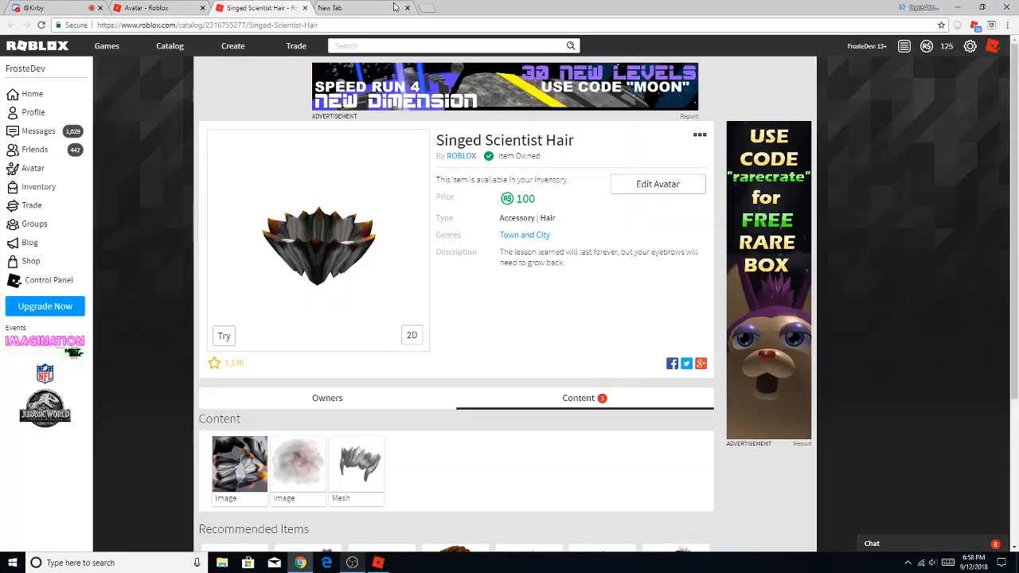
# - Browse through the Singed Scientist Hair's Owners list
pyautogui.scroll(-3)
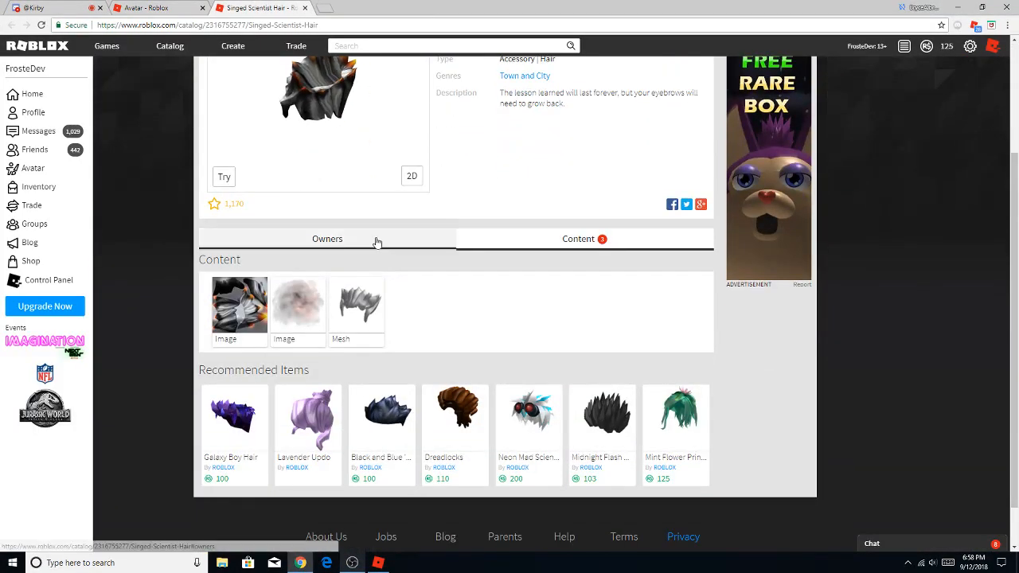
pyautogui.click(326, 238)
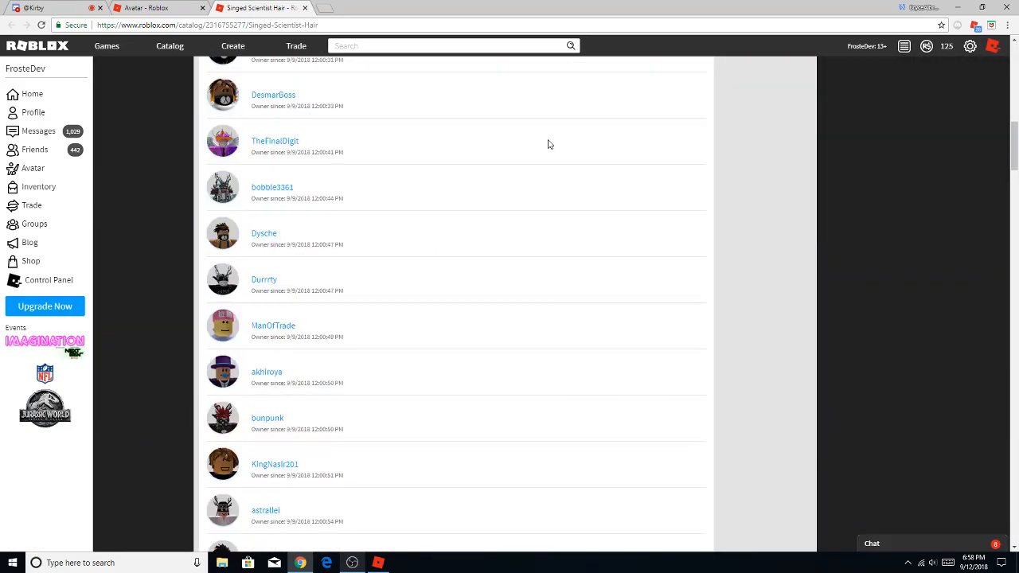
pyautogui.scroll(-3)
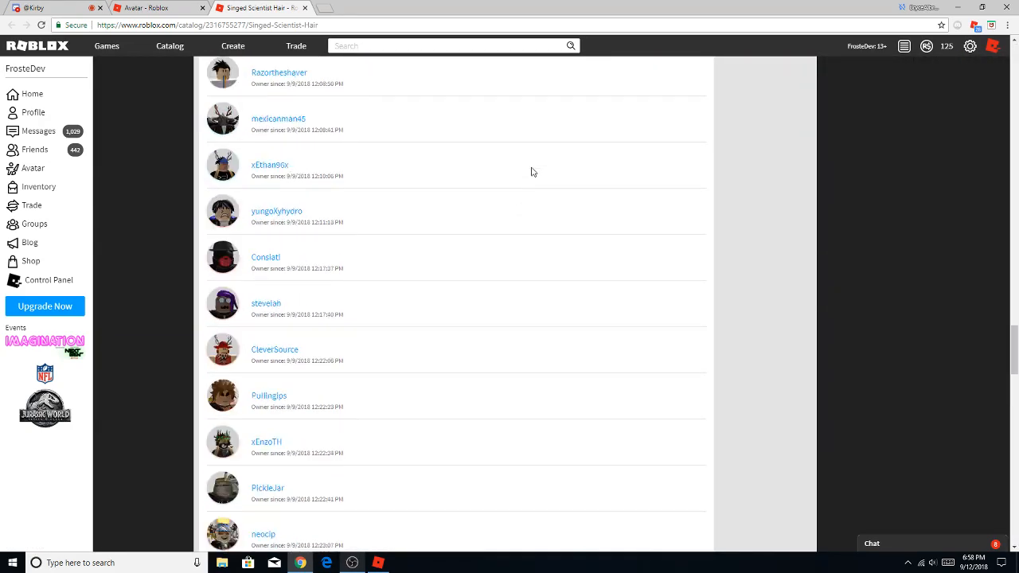
pyautogui.scroll(-3)
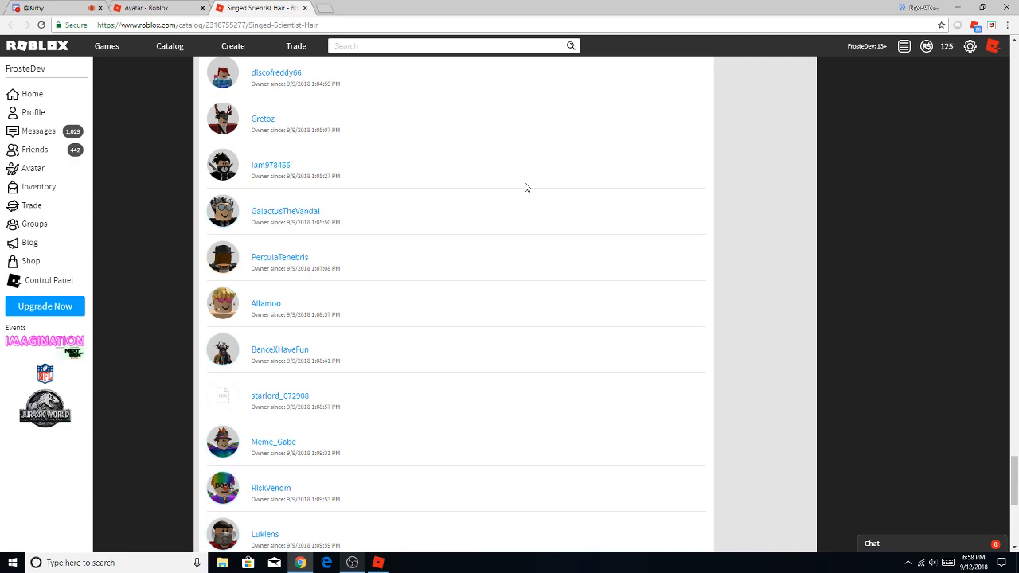
pyautogui.scroll(3)
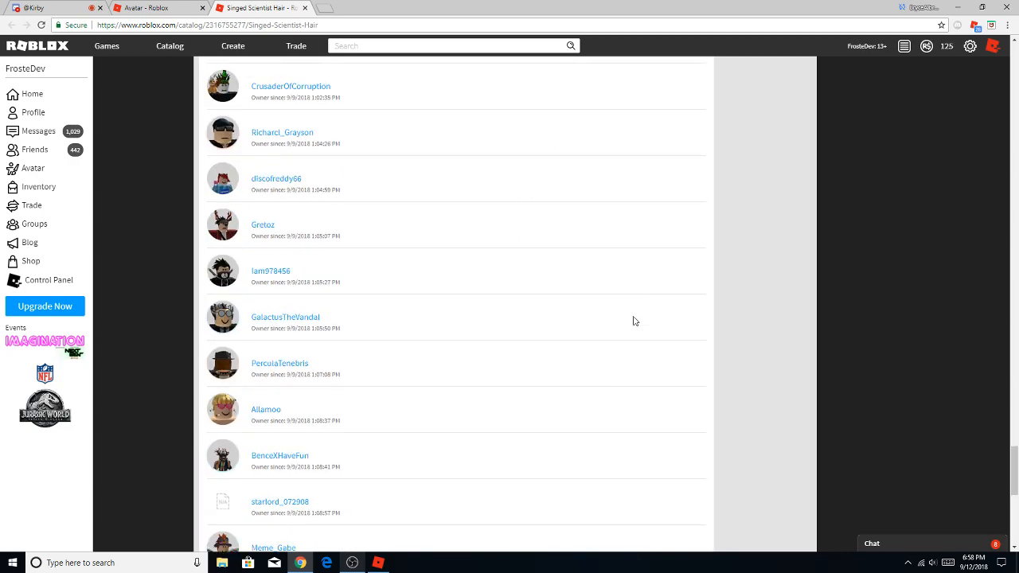
pyautogui.scroll(-3)
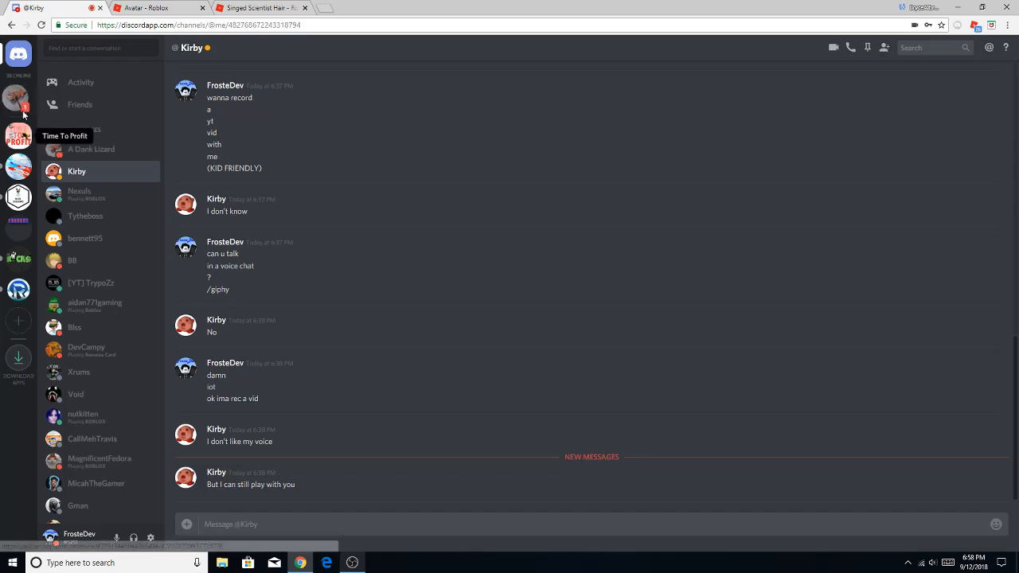
# - Switch to Discord and show the Time To Profit trading server's announcements channel
pyautogui.click(17, 130)
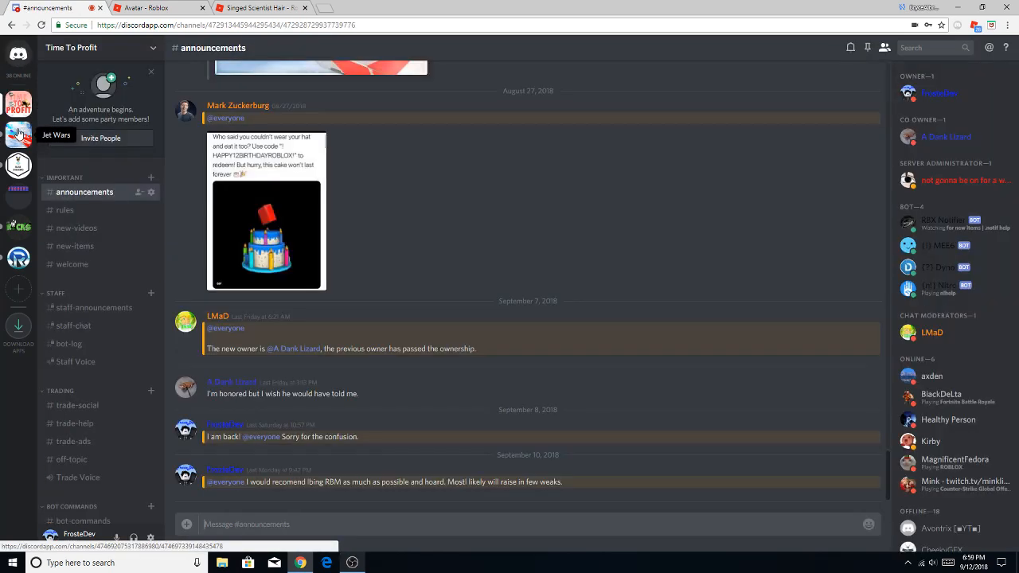